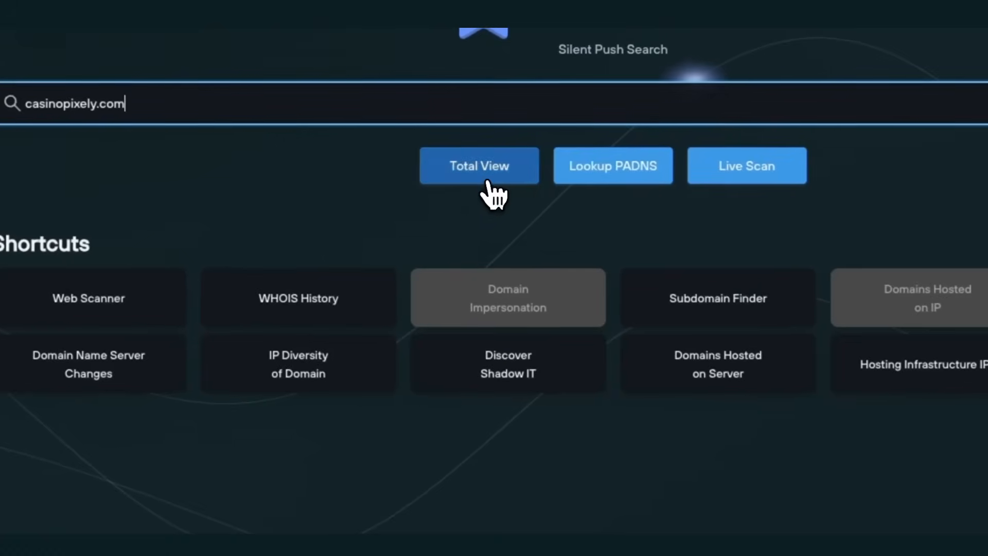
Open the casinopixely.com Total View and review its scores, WHOIS and PADNS records
{"action": "left_click", "coordinate": [479, 165]}
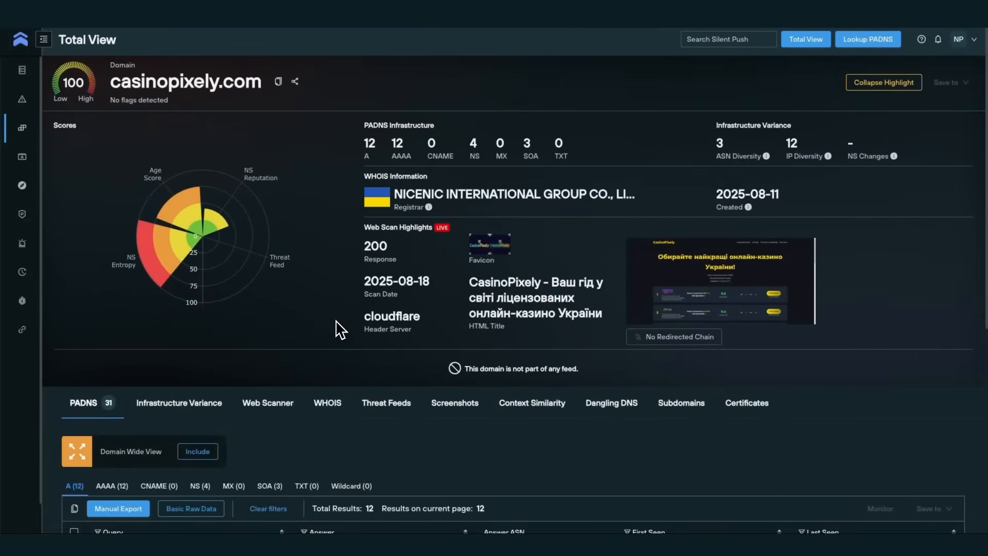
{"action": "scroll", "scroll_direction": "down", "scroll_amount": 3}
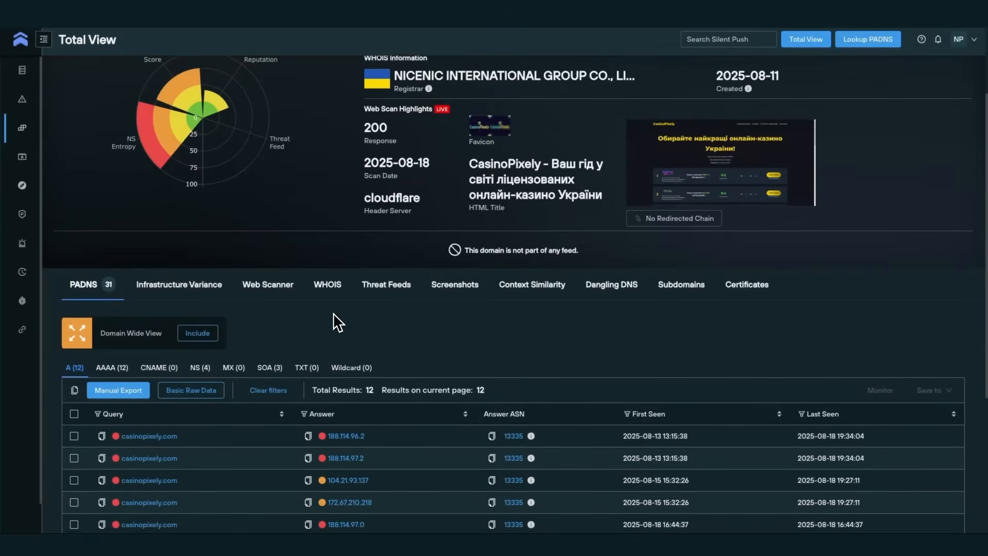
{"action": "scroll", "scroll_direction": "down", "scroll_amount": 3}
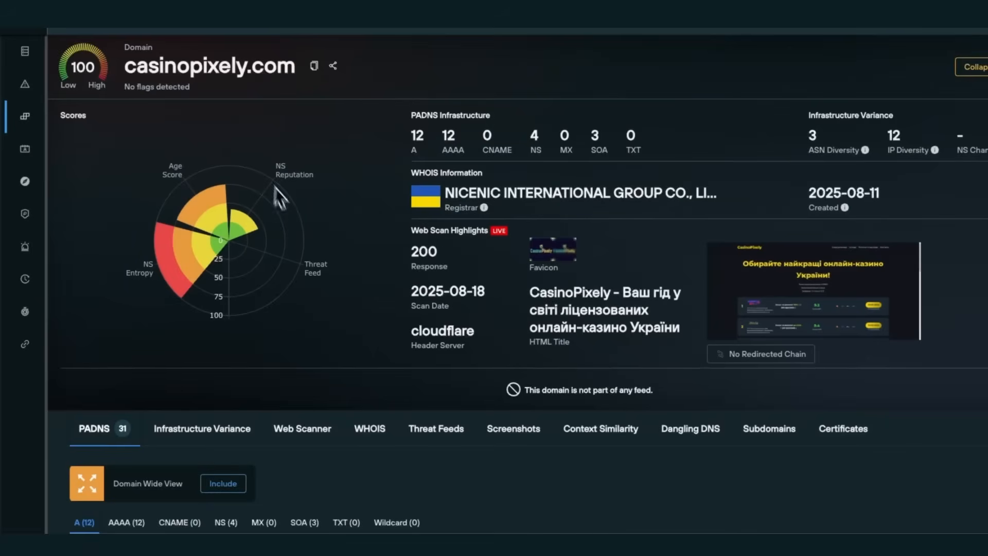
{"action": "mouse_move", "coordinate": [81, 75]}
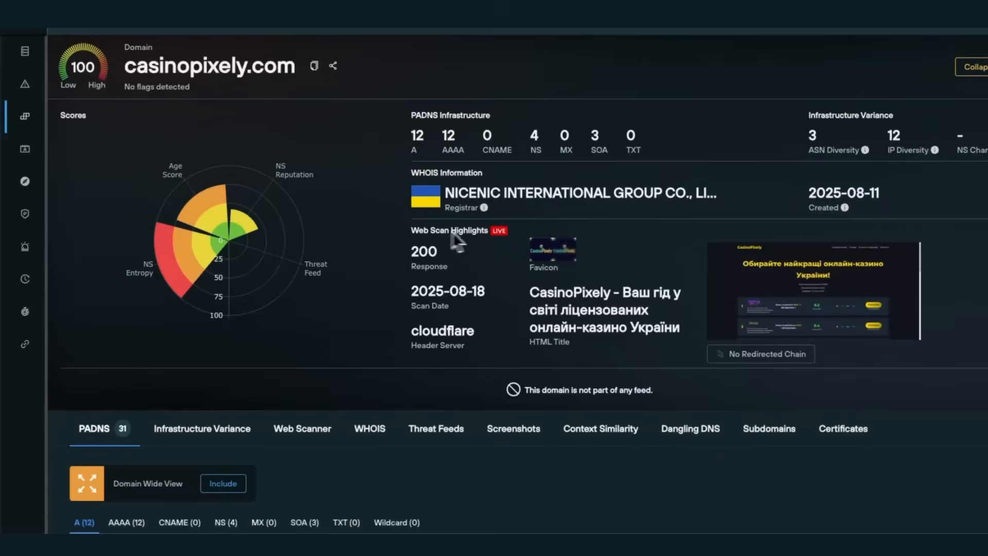
{"action": "left_click", "coordinate": [813, 291]}
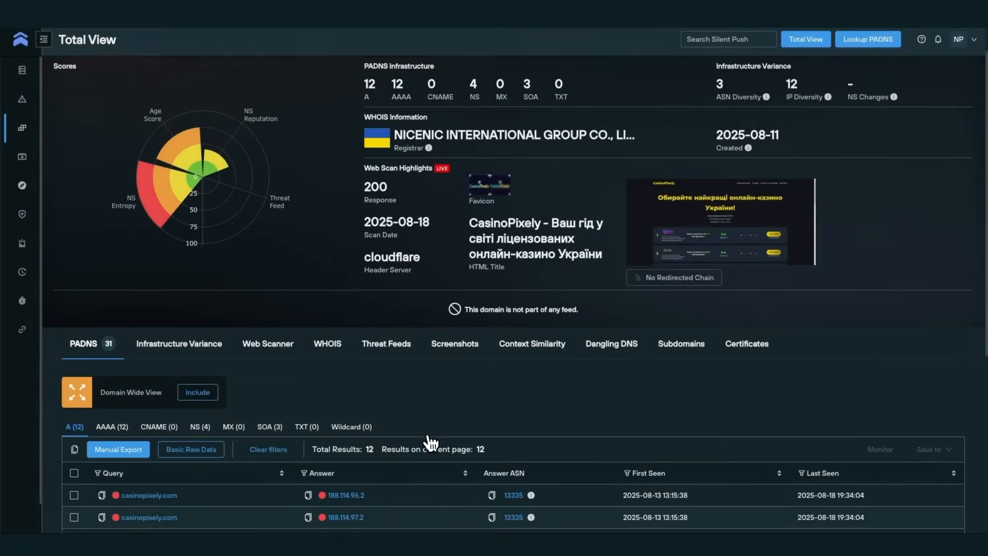
Check pivot options for IP 188.114.96.2, then show the four NS records
{"action": "scroll", "scroll_direction": "down", "scroll_amount": 3}
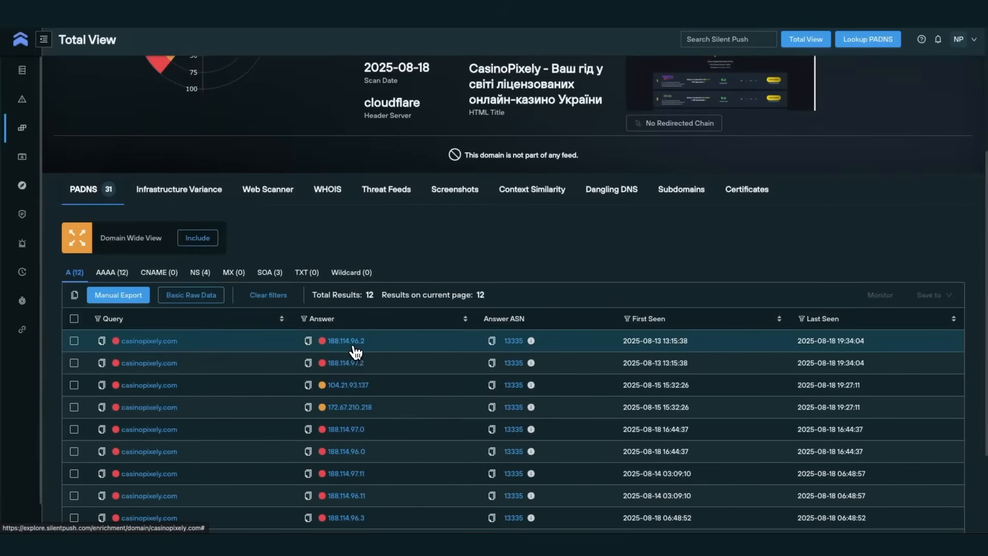
{"action": "left_click", "coordinate": [346, 340]}
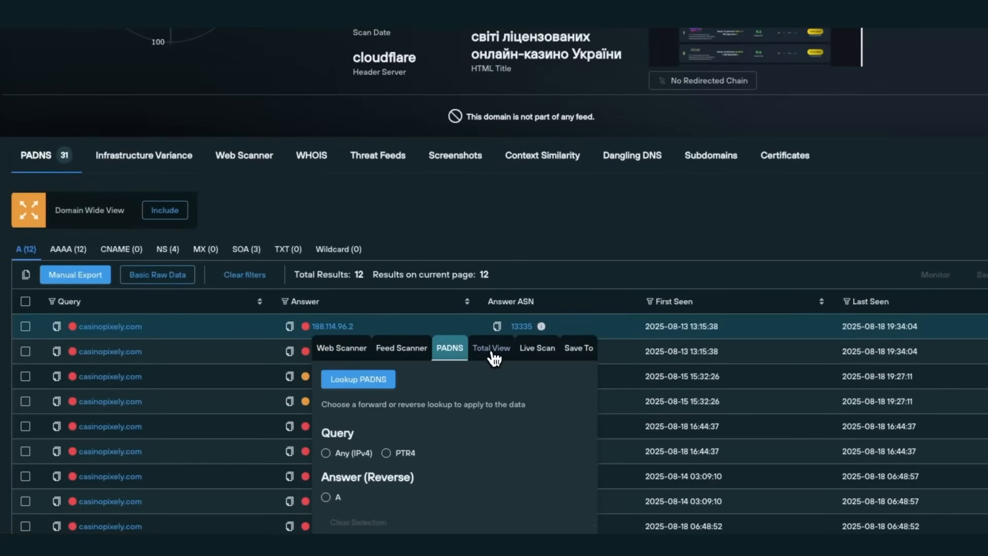
{"action": "left_click", "coordinate": [491, 348]}
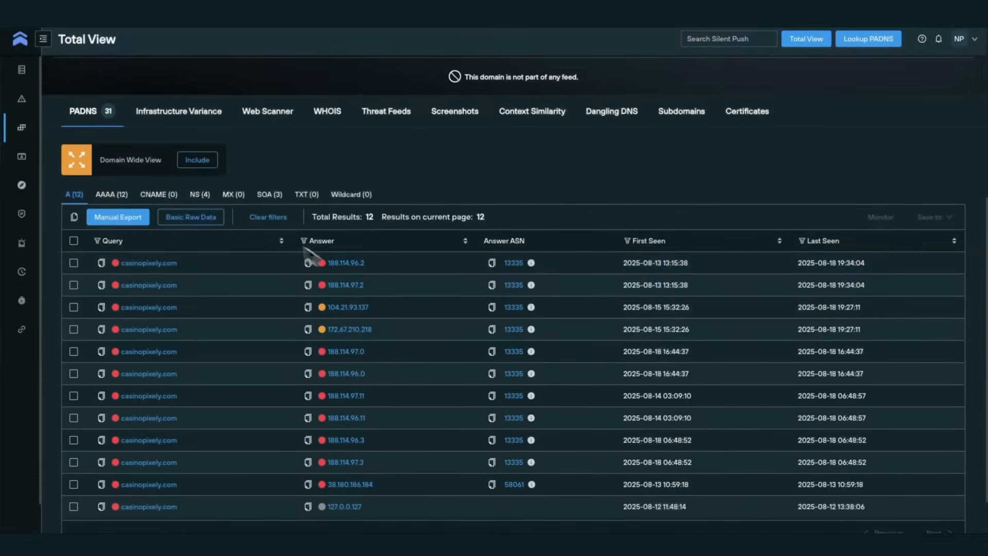
{"action": "left_click", "coordinate": [200, 194]}
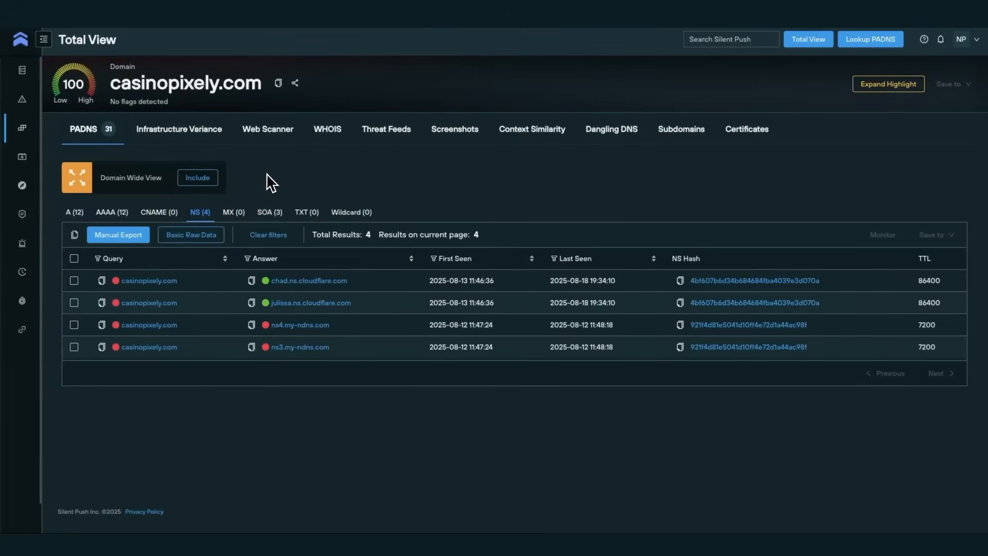
Show the Infrastructure Variance ASN table for casinopixely.com (CLOUDFLARENET, SCALAXY-AS)
{"action": "left_click", "coordinate": [179, 129]}
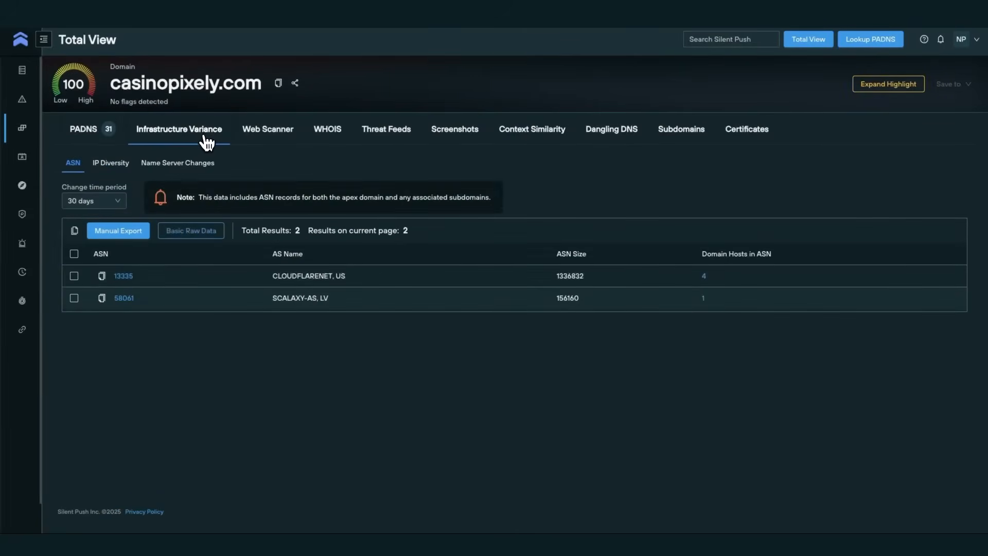
{"action": "left_click", "coordinate": [110, 162]}
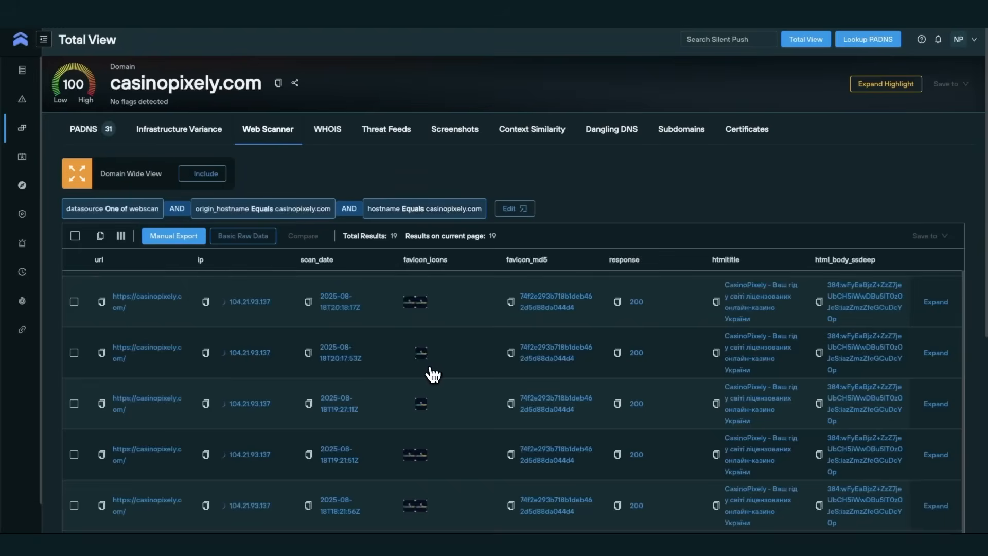
Scroll through the 19 casinopixely.com web scan records and their fields
{"action": "scroll", "scroll_direction": "down", "scroll_amount": 3}
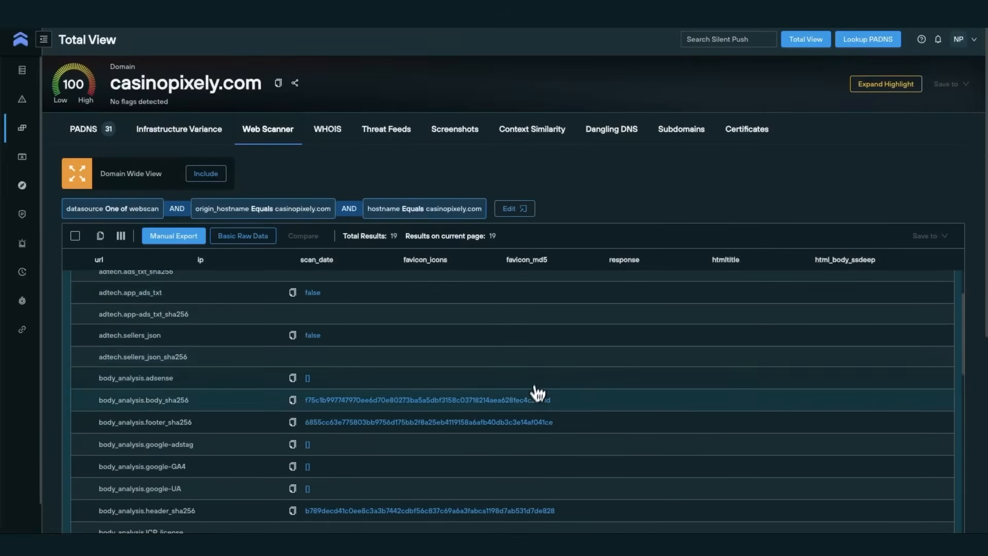
{"action": "scroll", "scroll_direction": "down", "scroll_amount": 3}
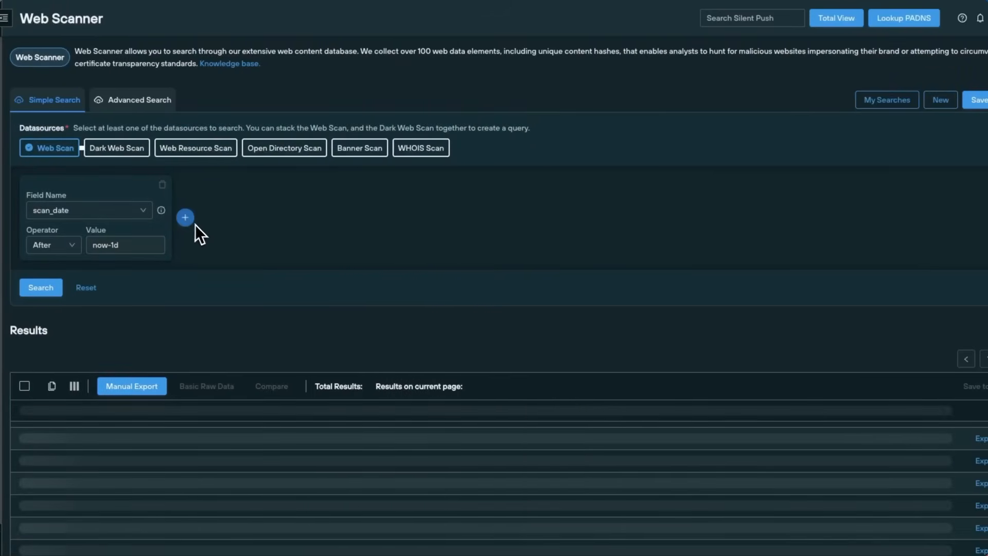
Search Web Scanner for hostname equals openfort.businessmeet.xyz, returning two Zoom Meeting pages
{"action": "left_click", "coordinate": [88, 210]}
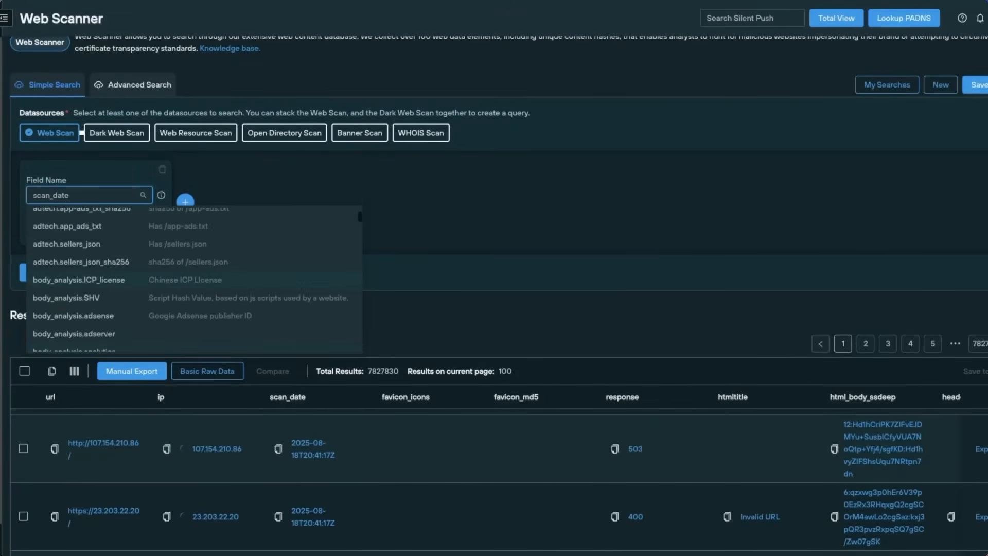
{"action": "left_click", "coordinate": [88, 194]}
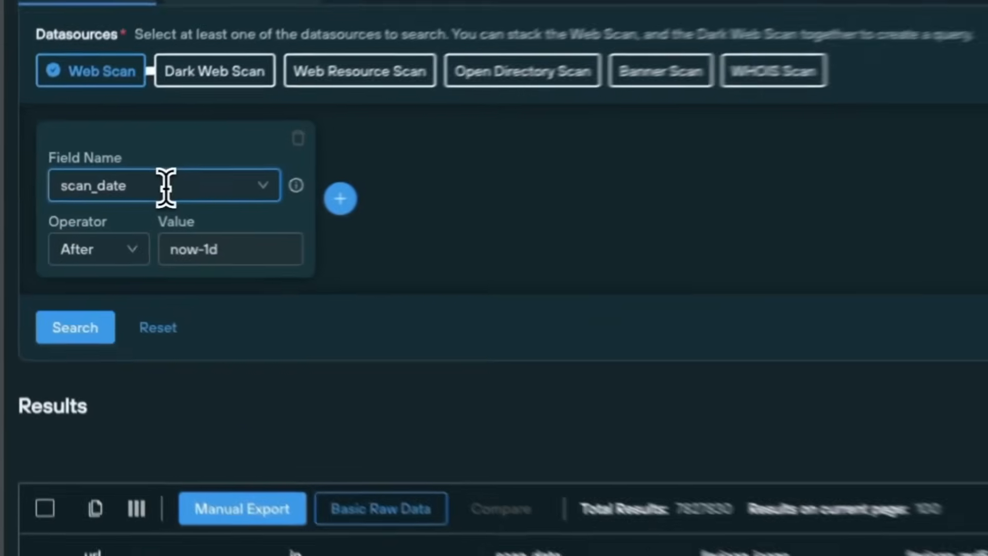
{"action": "type", "text": "hostname"}
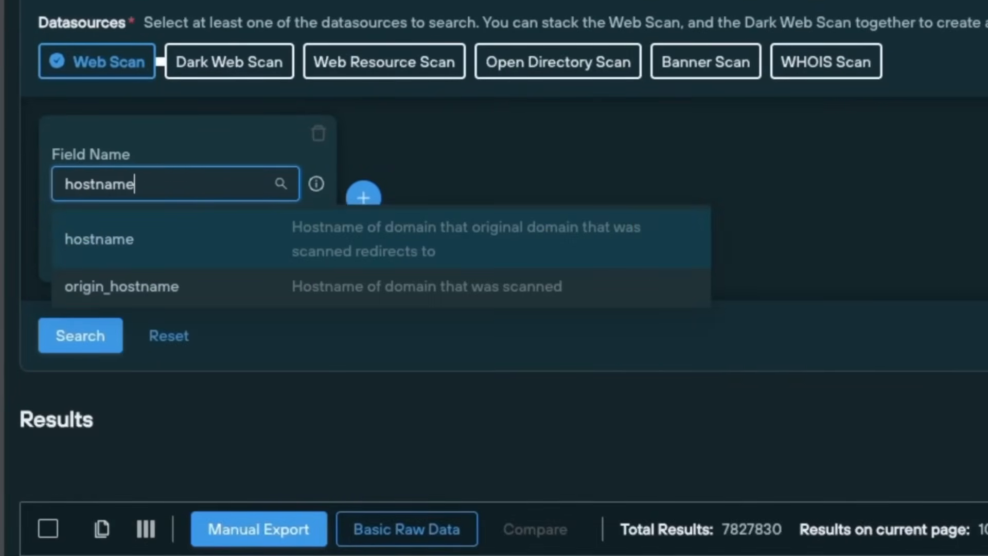
{"action": "left_click", "coordinate": [99, 239]}
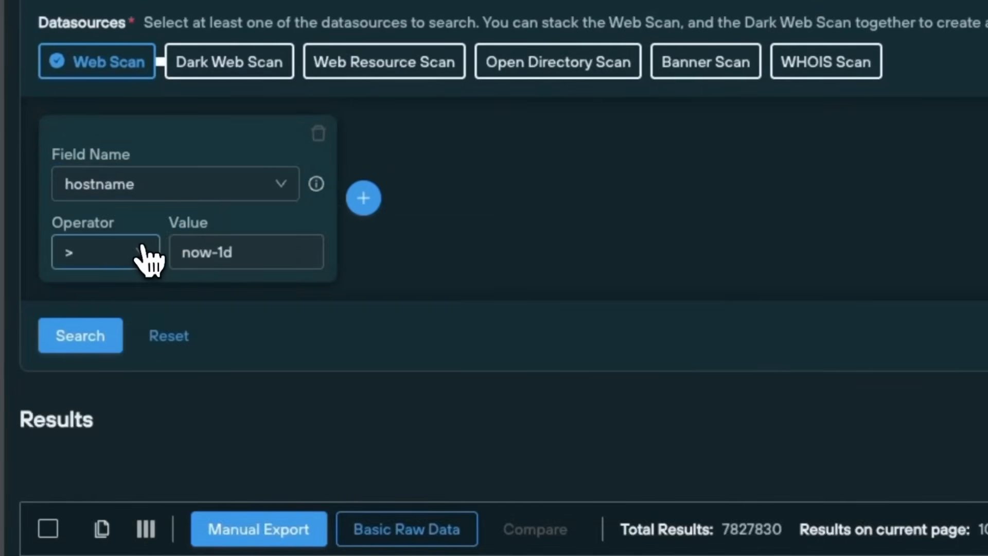
{"action": "left_click", "coordinate": [105, 252]}
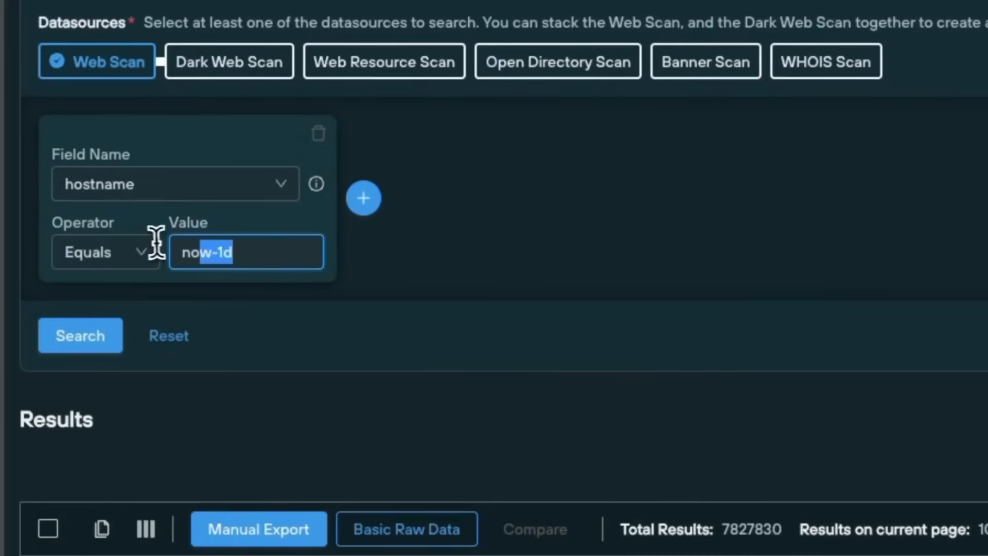
{"action": "type", "text": "businessmeet.xyz"}
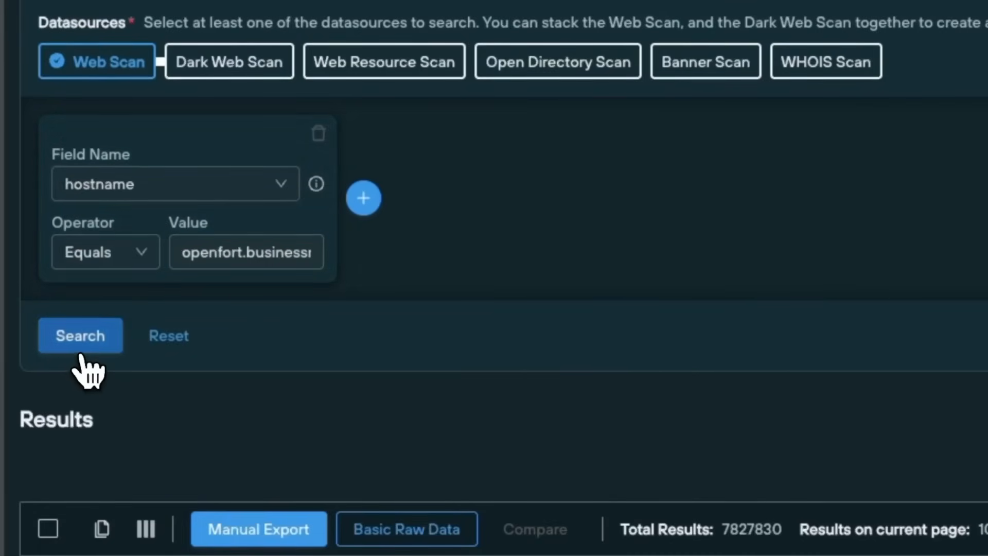
{"action": "left_click", "coordinate": [80, 334]}
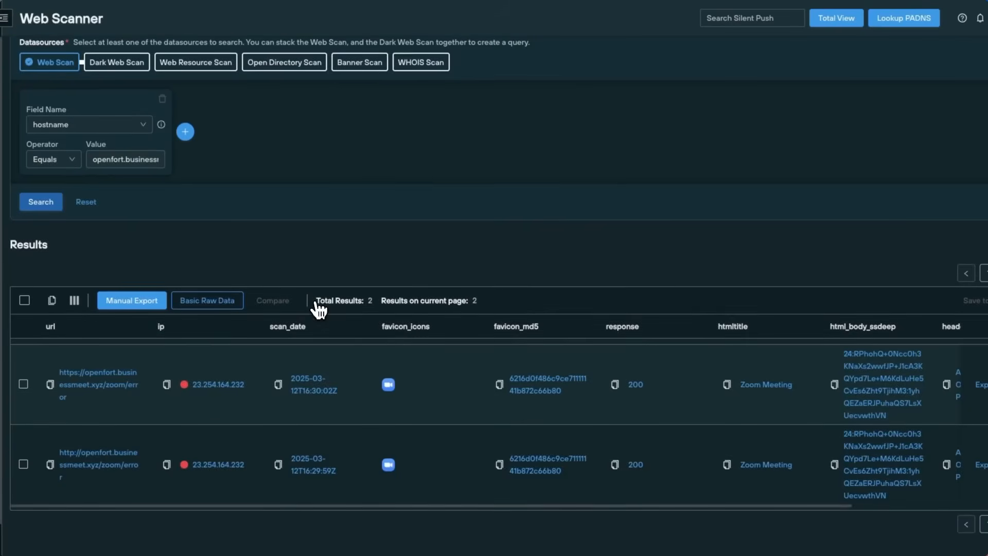
{"action": "mouse_move", "coordinate": [268, 403]}
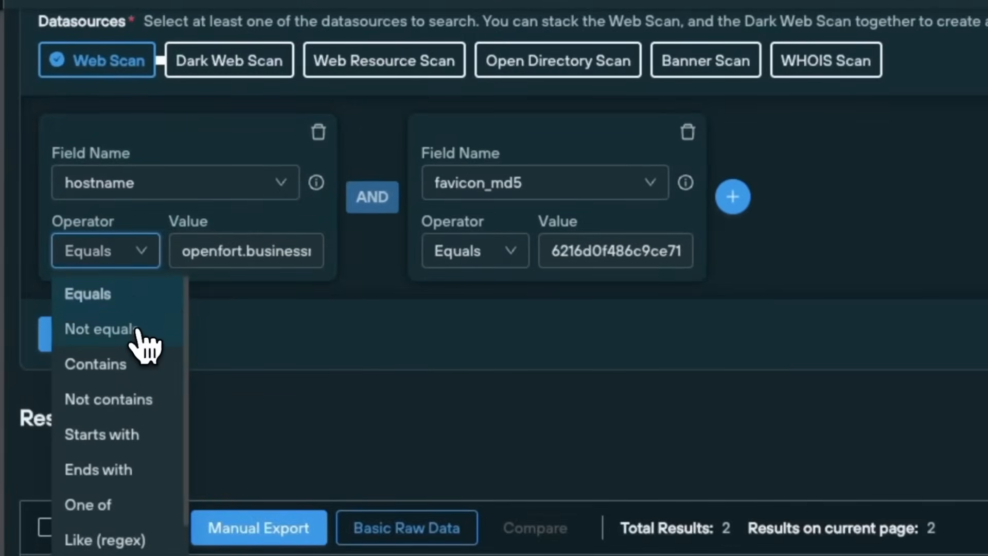
Change hostname to Not equals and rerun the search with the favicon_md5 condition
{"action": "left_click", "coordinate": [101, 328]}
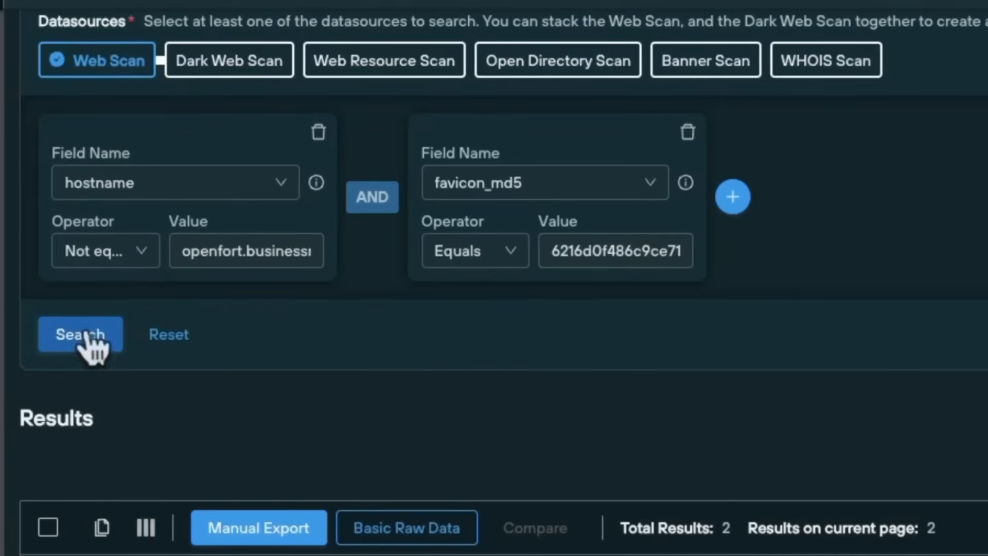
{"action": "left_click", "coordinate": [80, 334]}
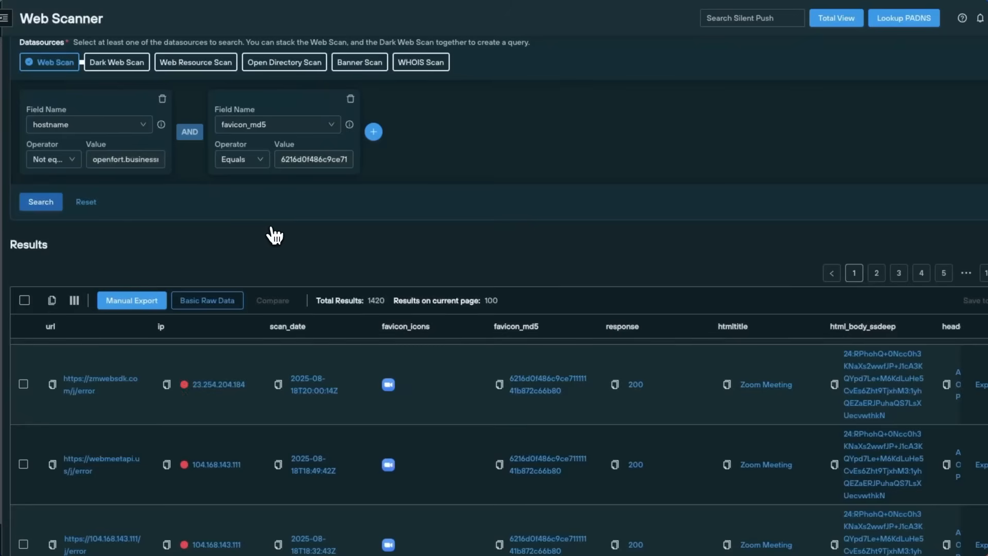
{"action": "mouse_move", "coordinate": [389, 307]}
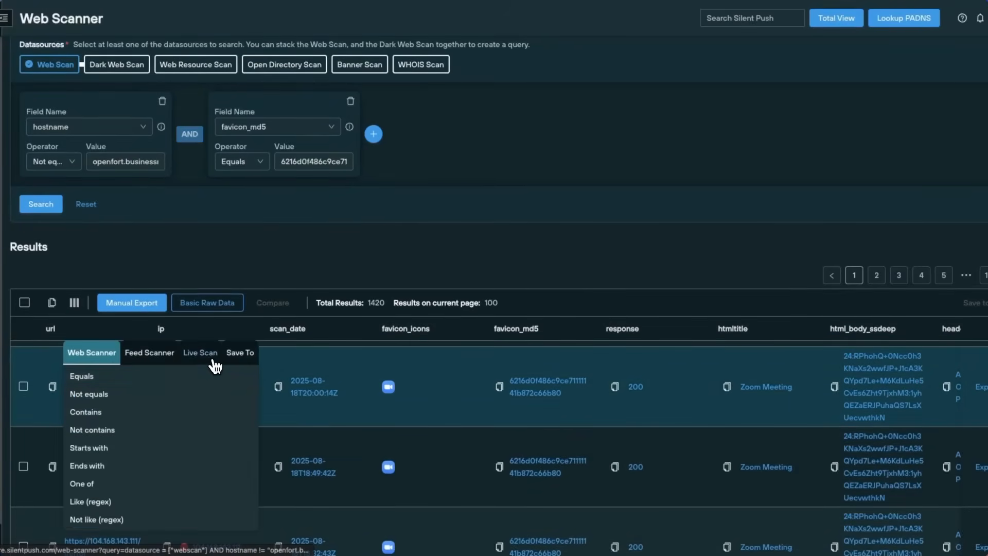
{"action": "left_click", "coordinate": [200, 352]}
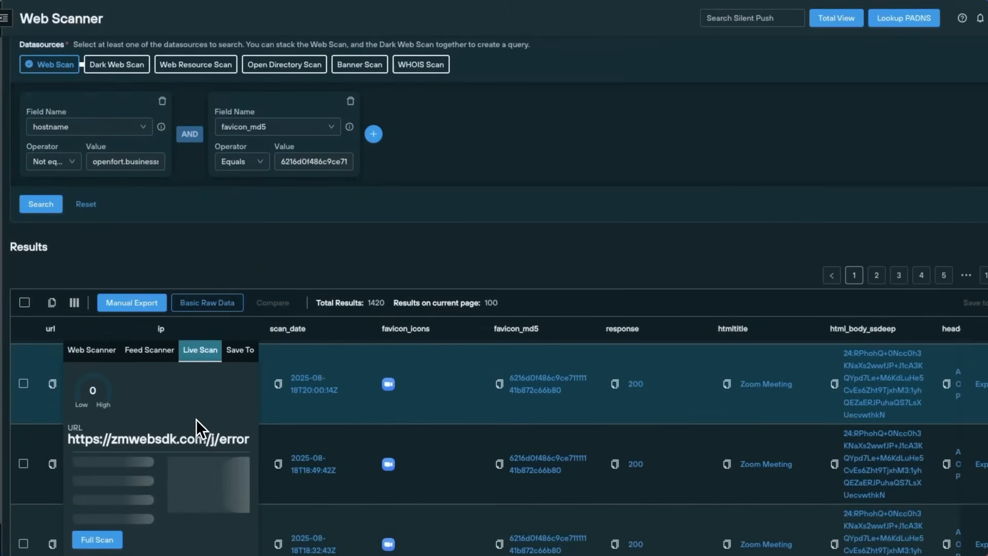
{"action": "left_click", "coordinate": [51, 383]}
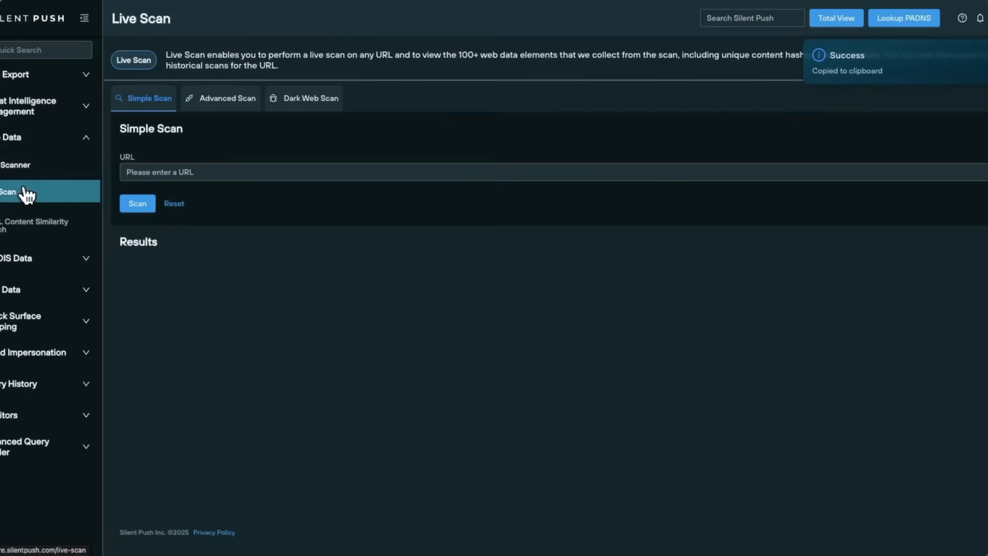
{"action": "left_click", "coordinate": [226, 98]}
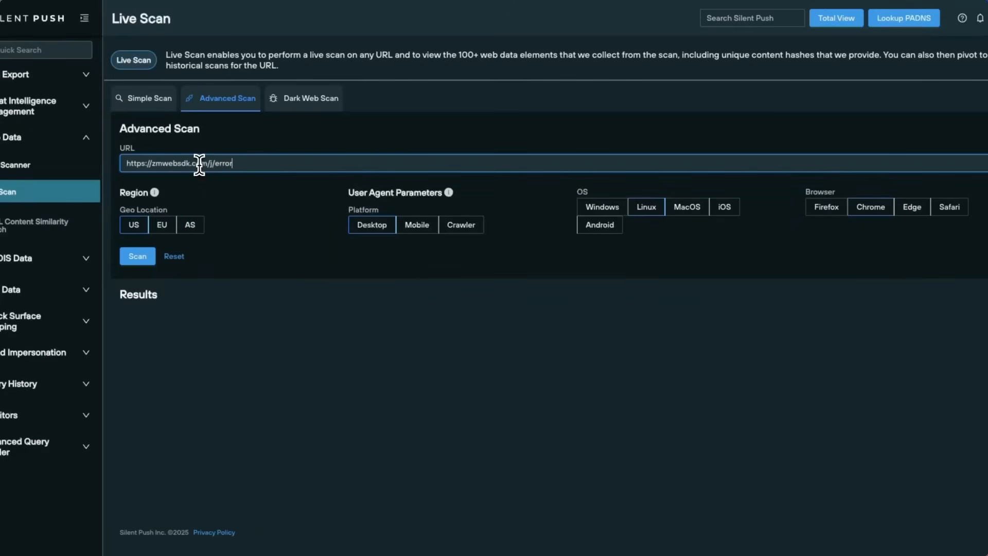
{"action": "left_click", "coordinate": [137, 256]}
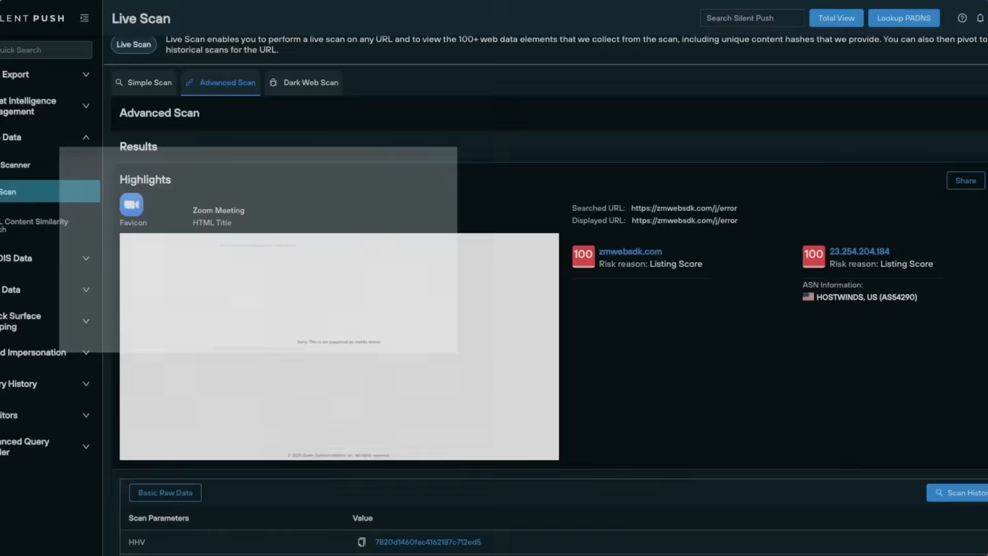
{"action": "scroll", "scroll_direction": "down", "scroll_amount": 3}
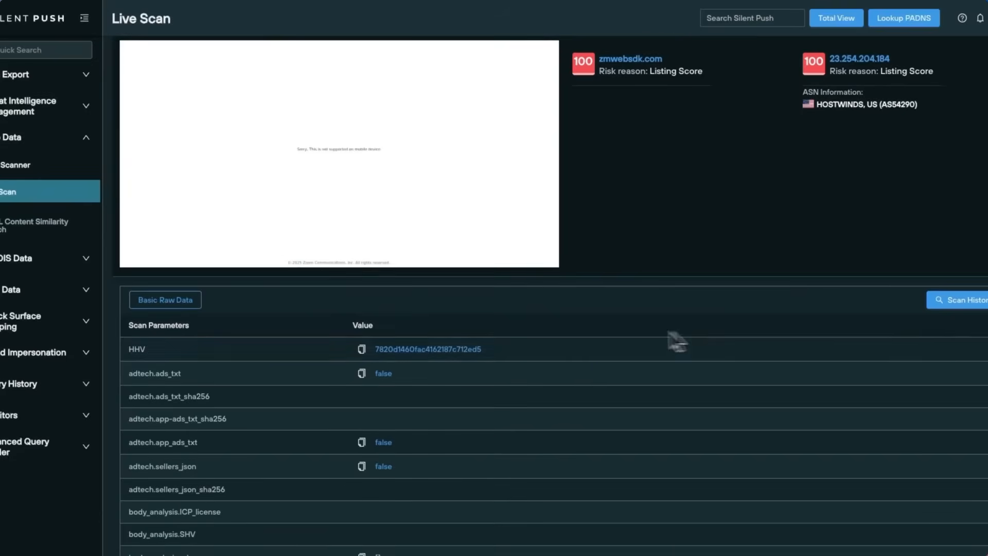
{"action": "scroll", "scroll_direction": "down", "scroll_amount": 3}
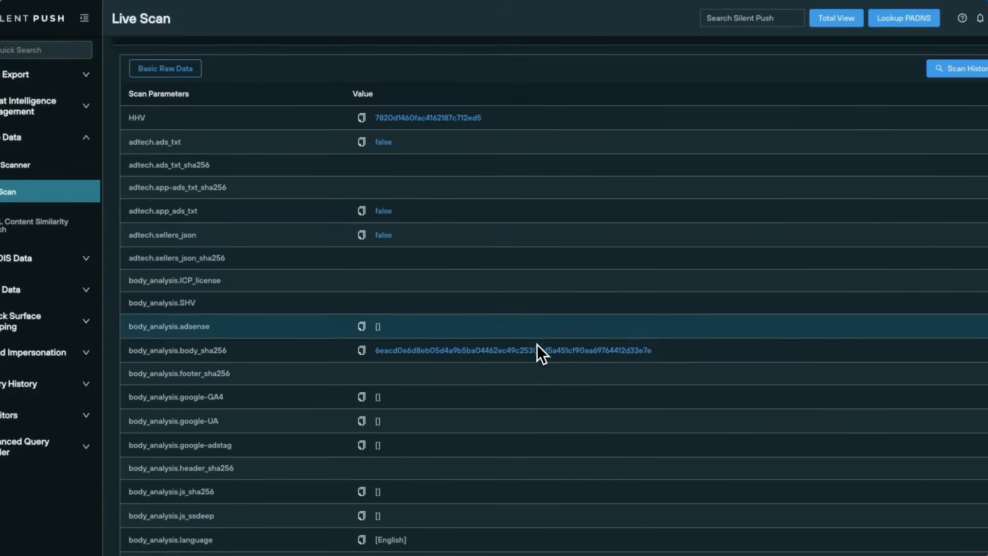